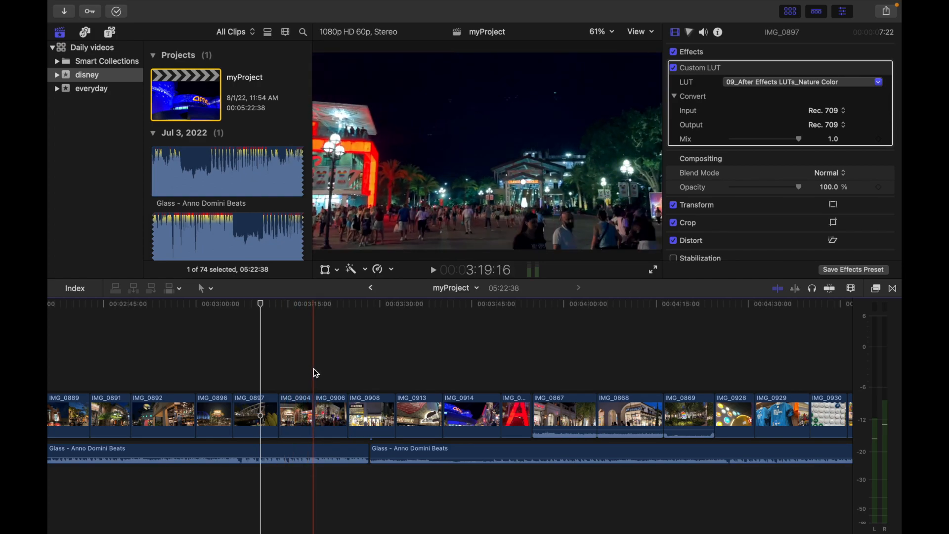
Step: Place the playhead at the boundary between IMG_0904 and IMG_0906
left_click(313, 303)
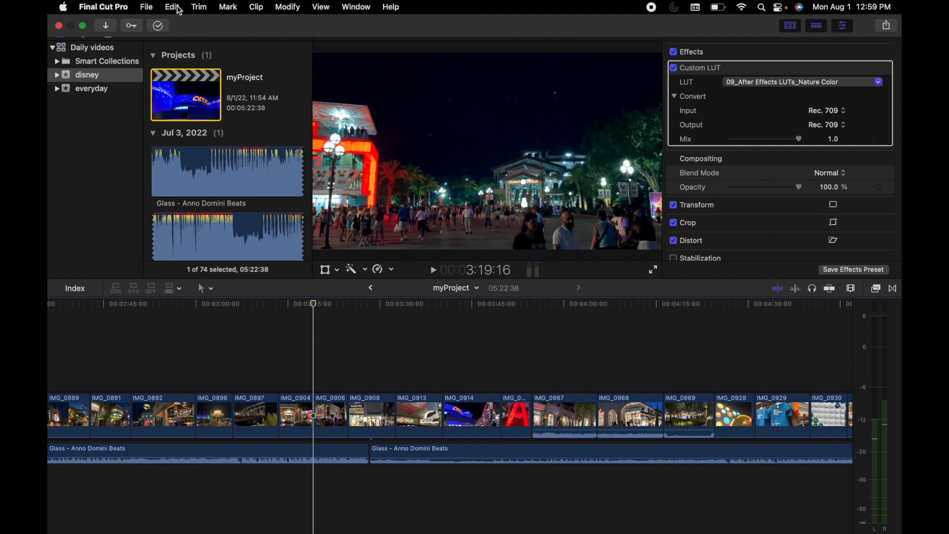
Step: Insert a Placeholder generator at the playhead via Edit > Insert Generator
left_click(171, 6)
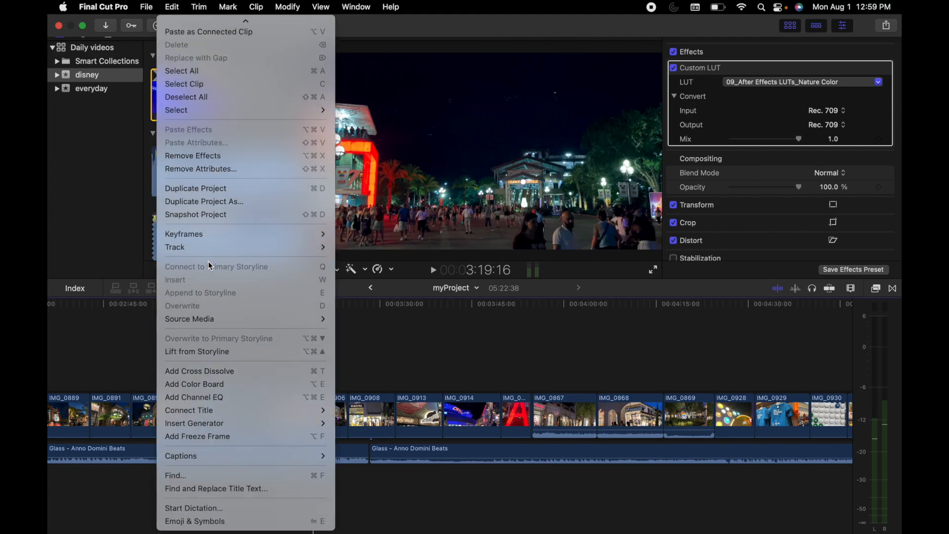
mouse_move(236, 423)
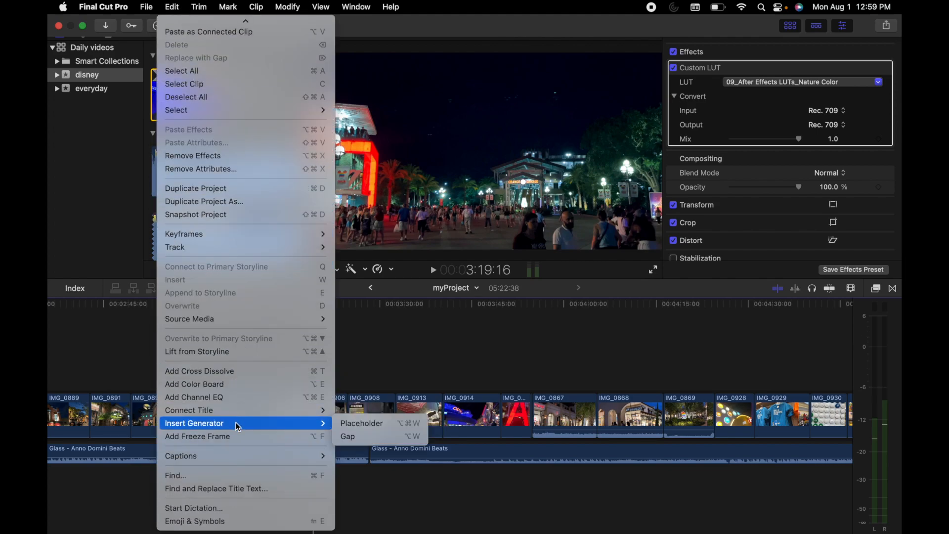
mouse_move(197, 436)
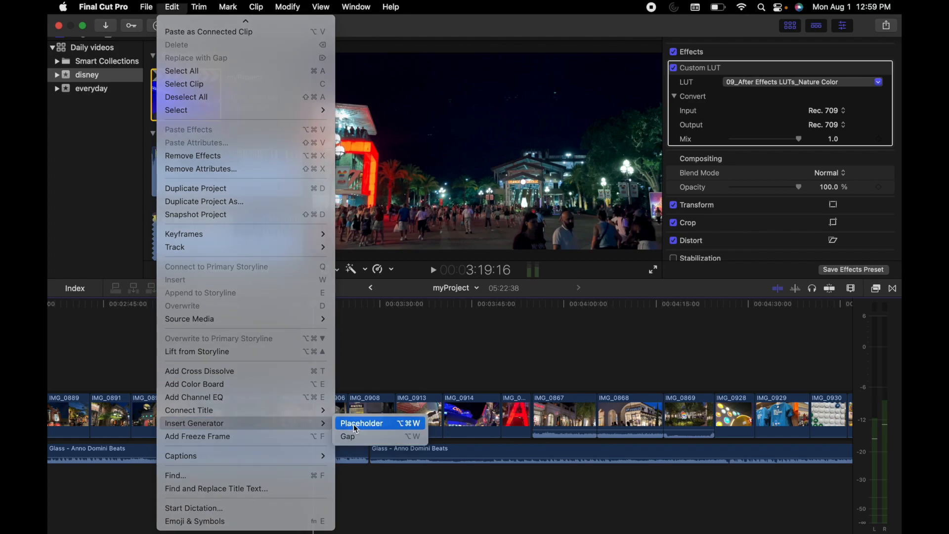
left_click(361, 423)
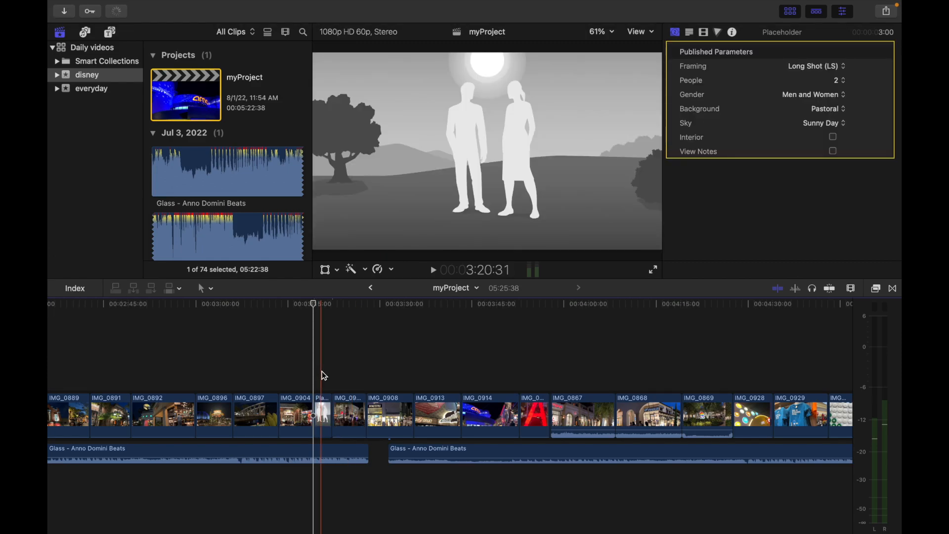
Step: Move the playhead after IMG_0896 and insert a three-second Gap clip there
left_click(249, 358)
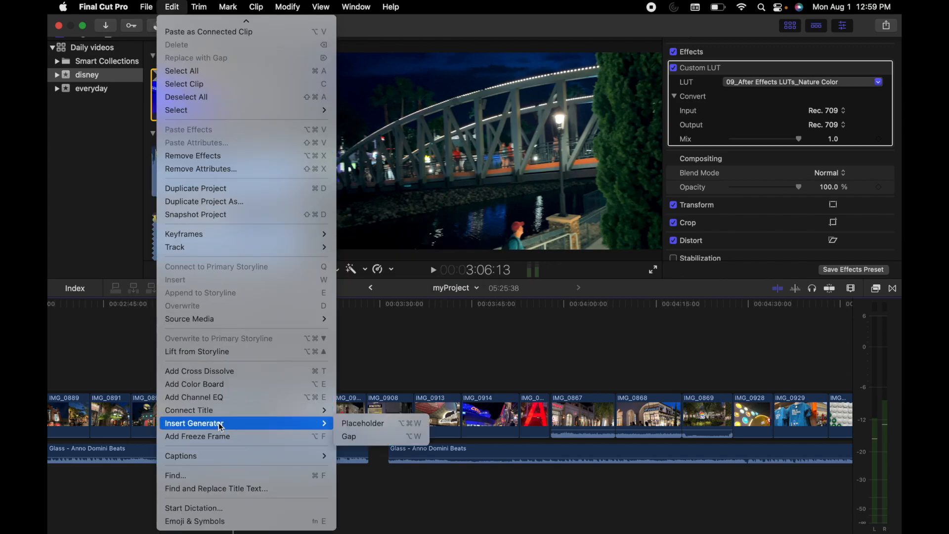
mouse_move(366, 436)
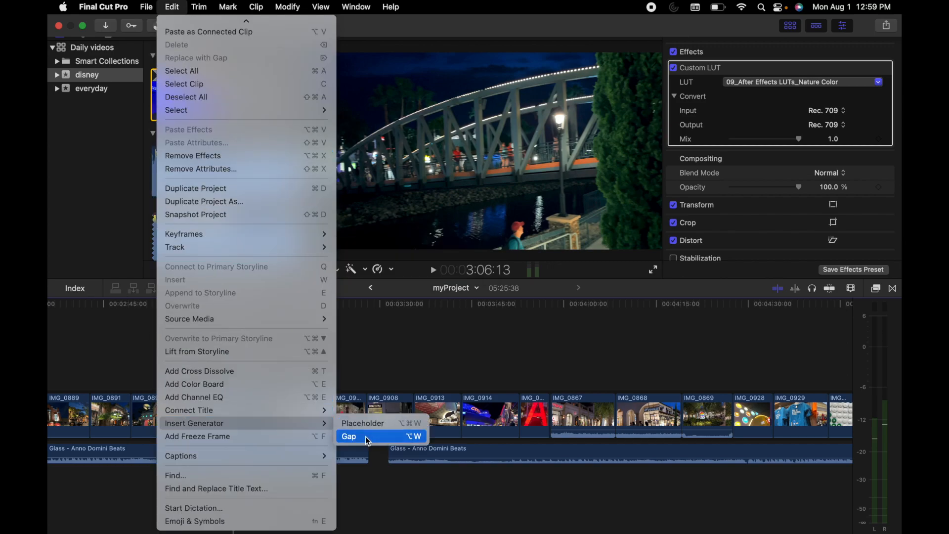
left_click(349, 437)
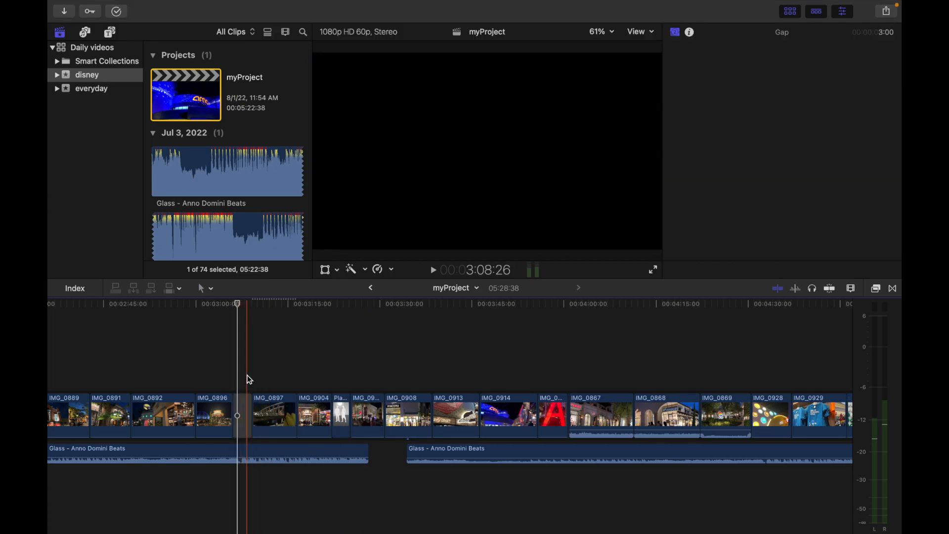
Step: Select the Placeholder clip after IMG_0904 and show its parameters in the Inspector
left_click(241, 415)
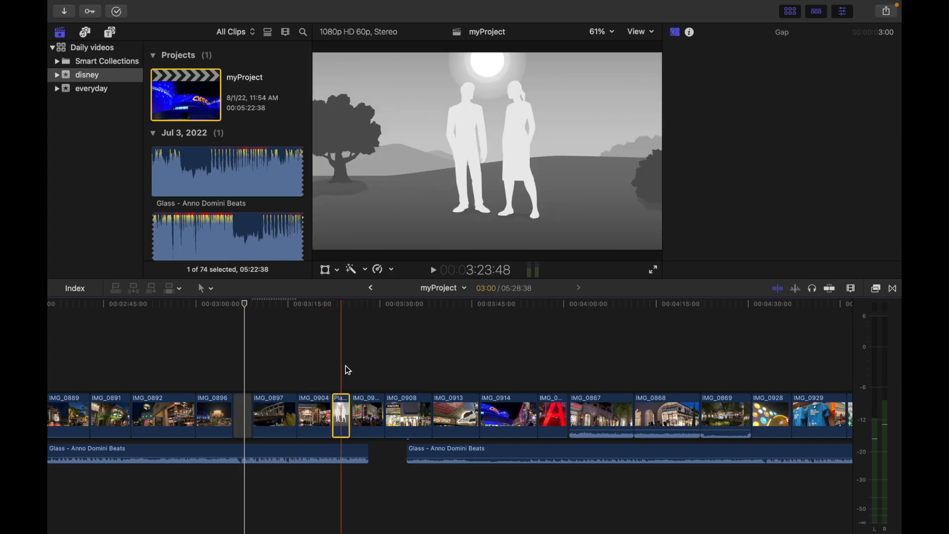
left_click(731, 32)
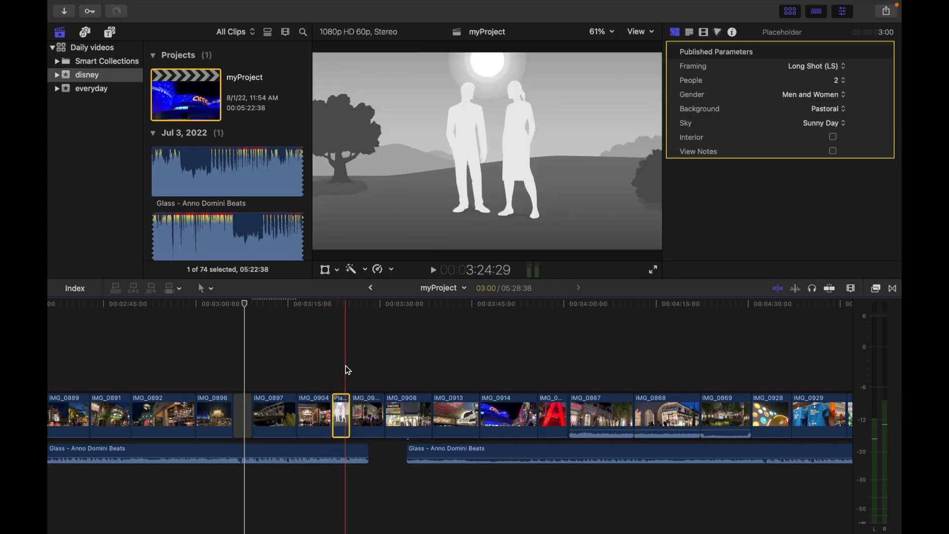